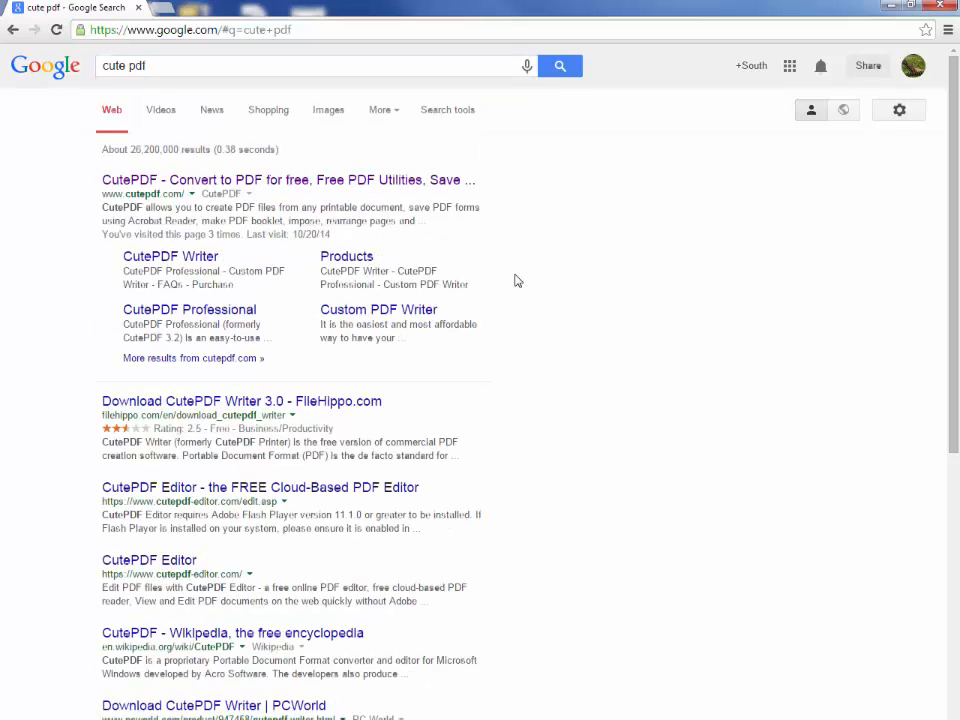
mouse_move(490, 252)
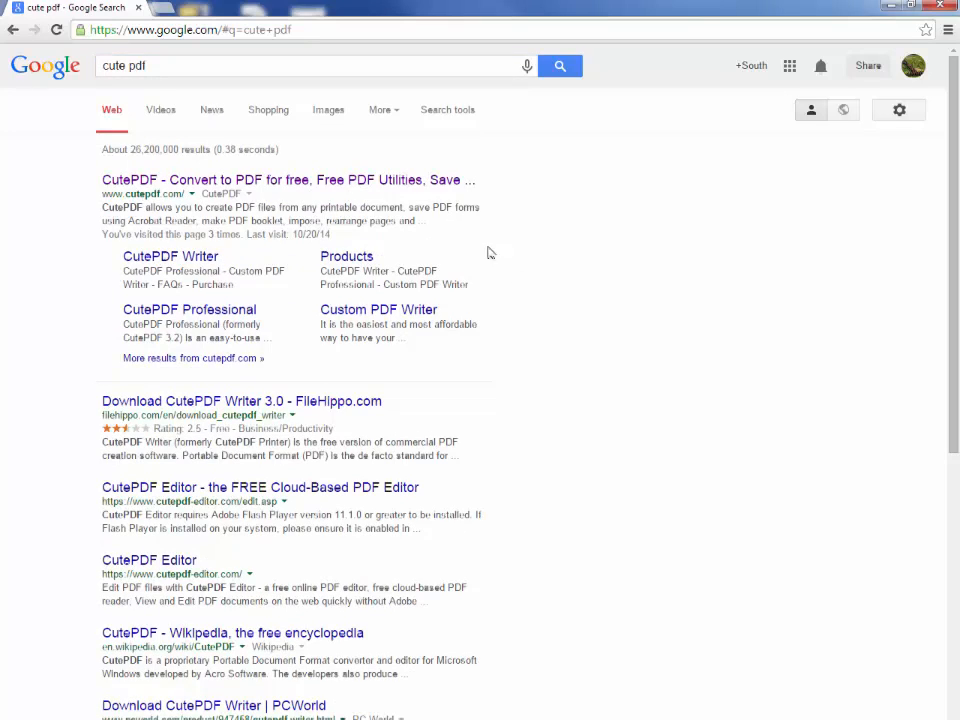
Follow the 'CutePDF - Convert to PDF for free' result to the CutePDF site.
click(288, 180)
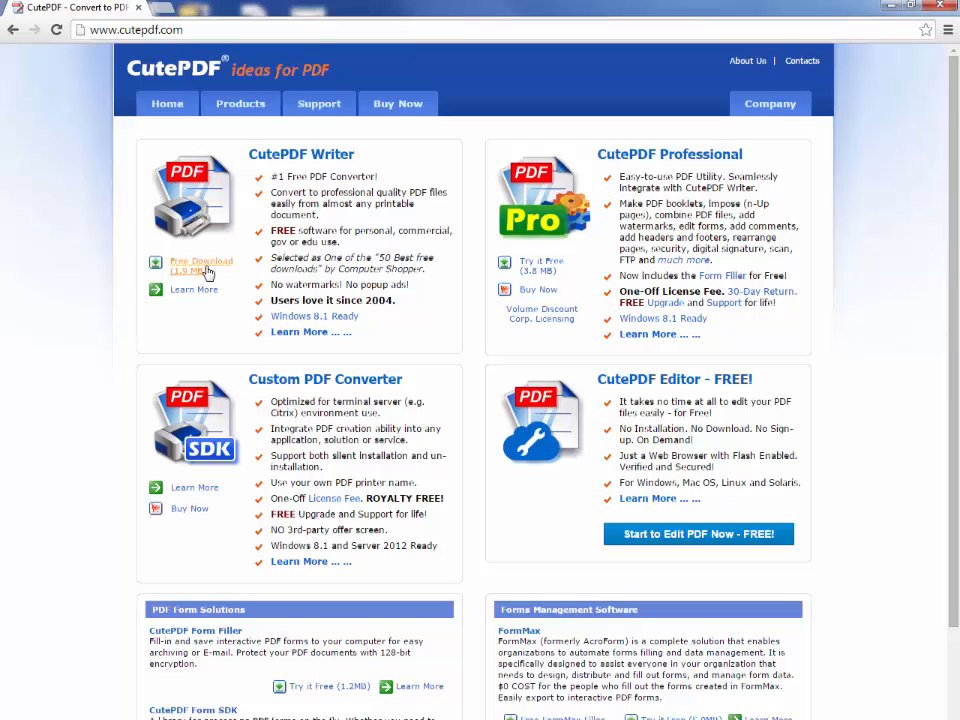
Start the Free Download of the CutePDF Writer installer (CuteWriter.exe).
click(200, 260)
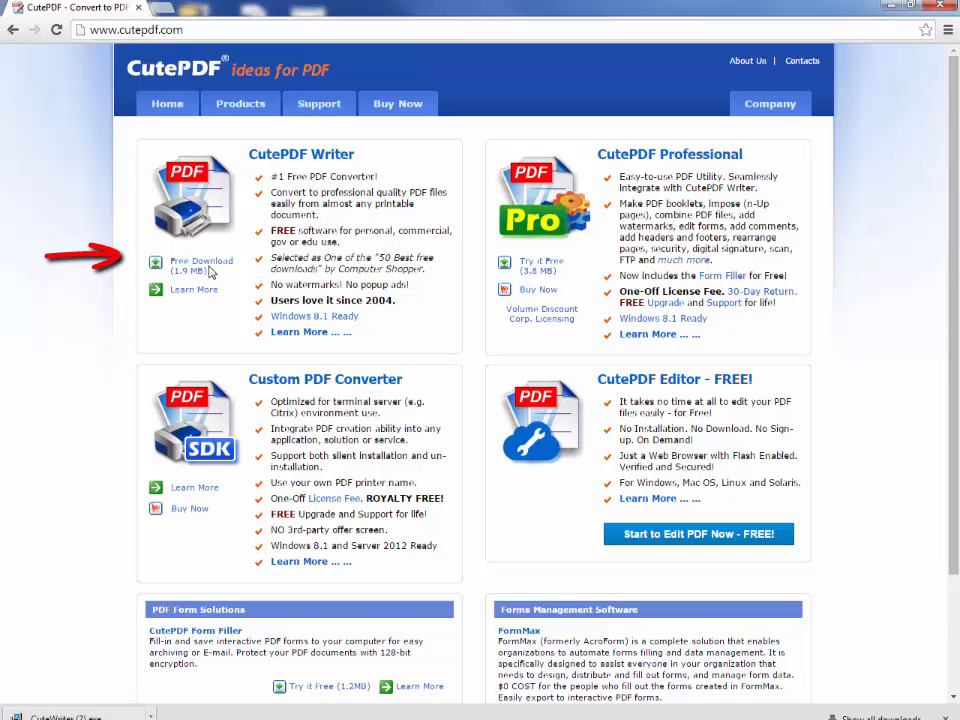
mouse_move(200, 264)
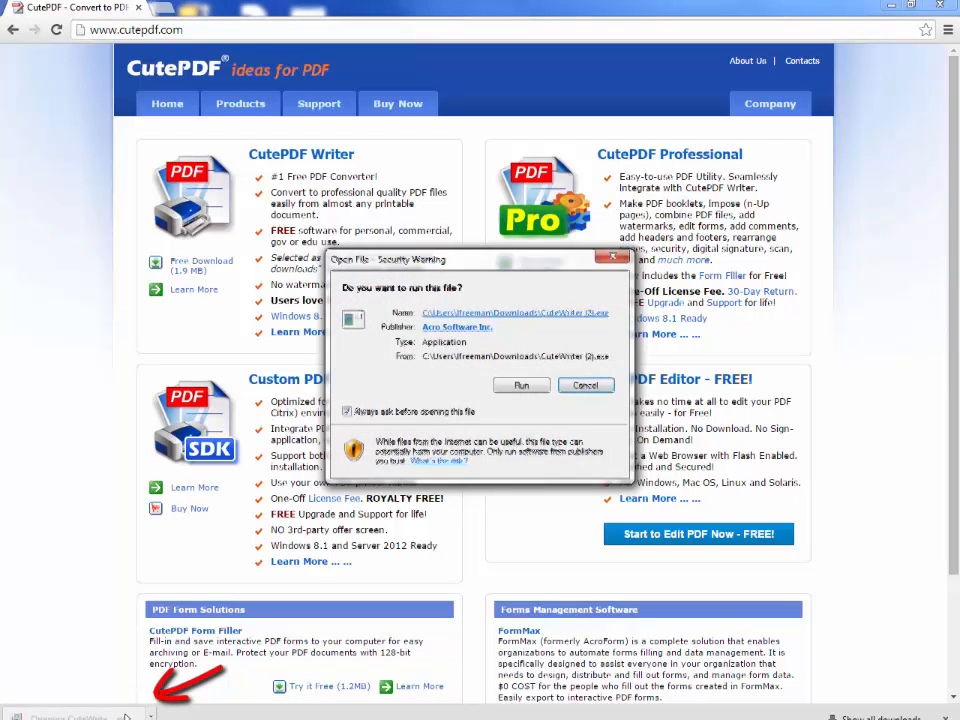
Run CuteWriter.exe past the security warning and accept the license agreement.
click(584, 384)
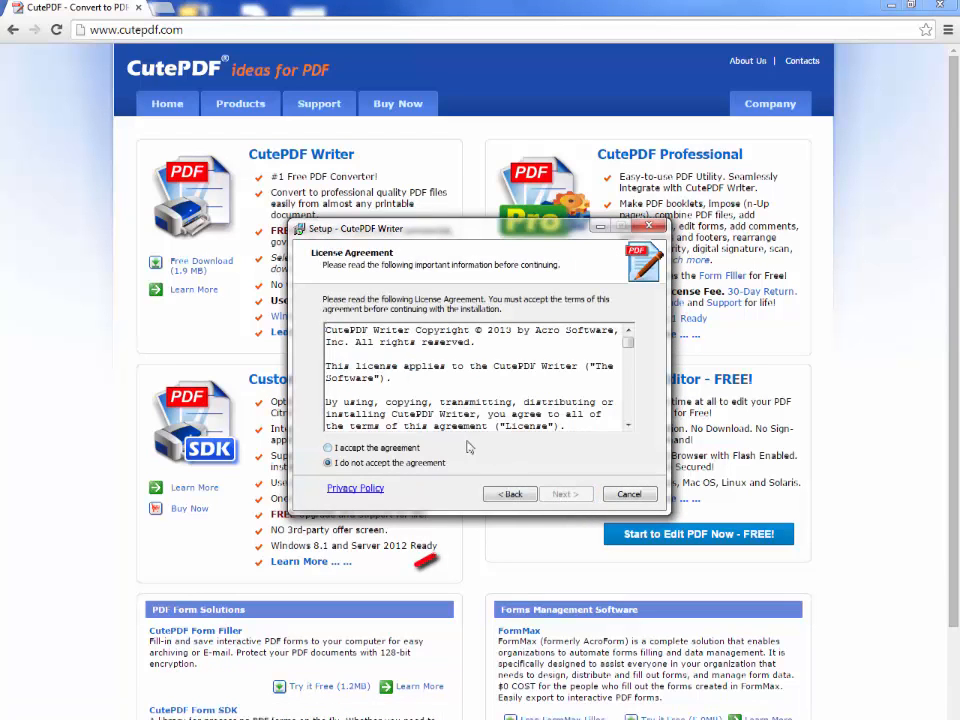
click(566, 492)
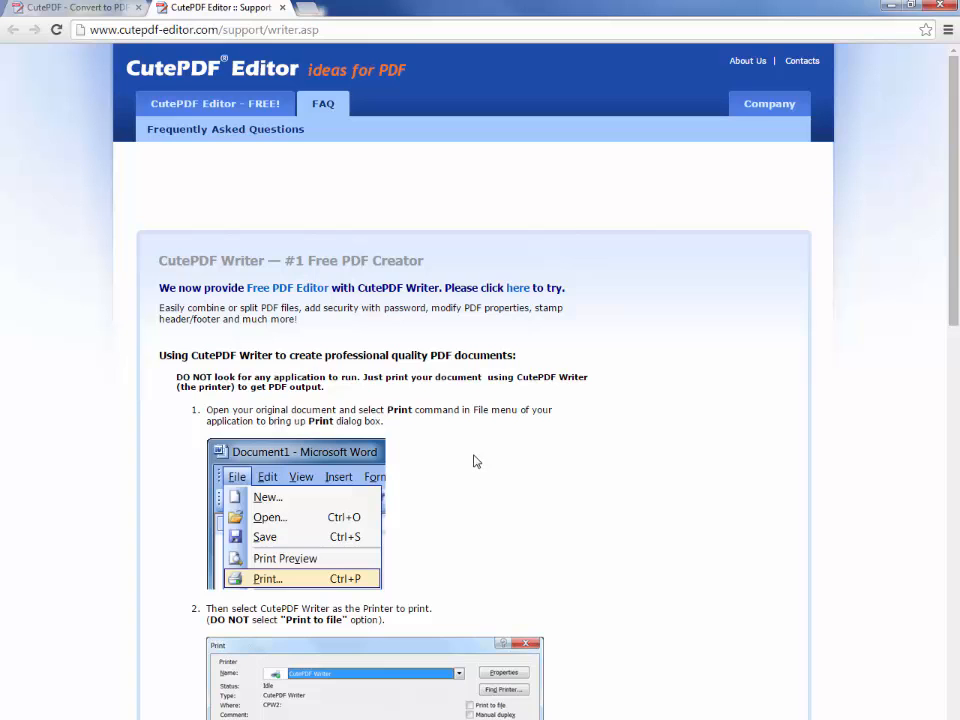
Skim the writer.asp instructions and bring up the Windows Start menu.
scroll(down, 3)
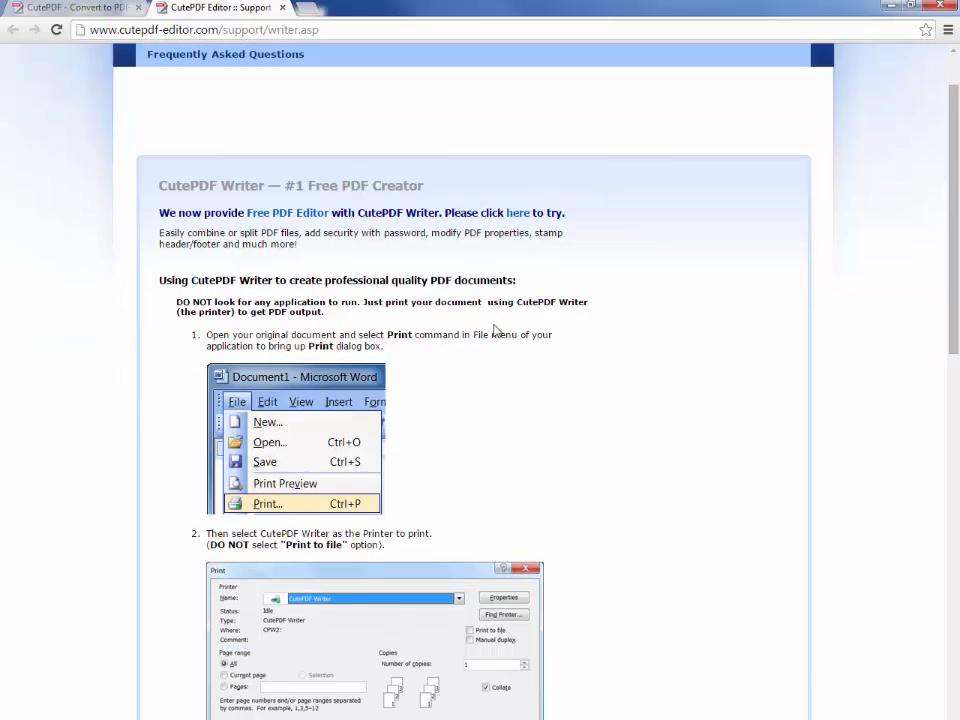
scroll(up, 3)
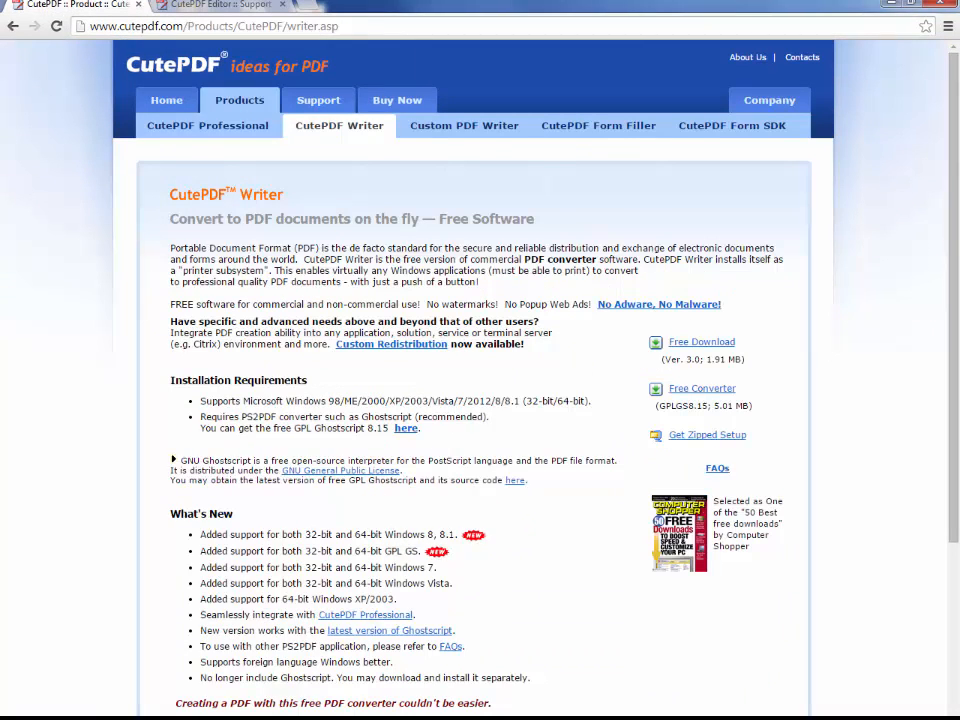
click(10, 716)
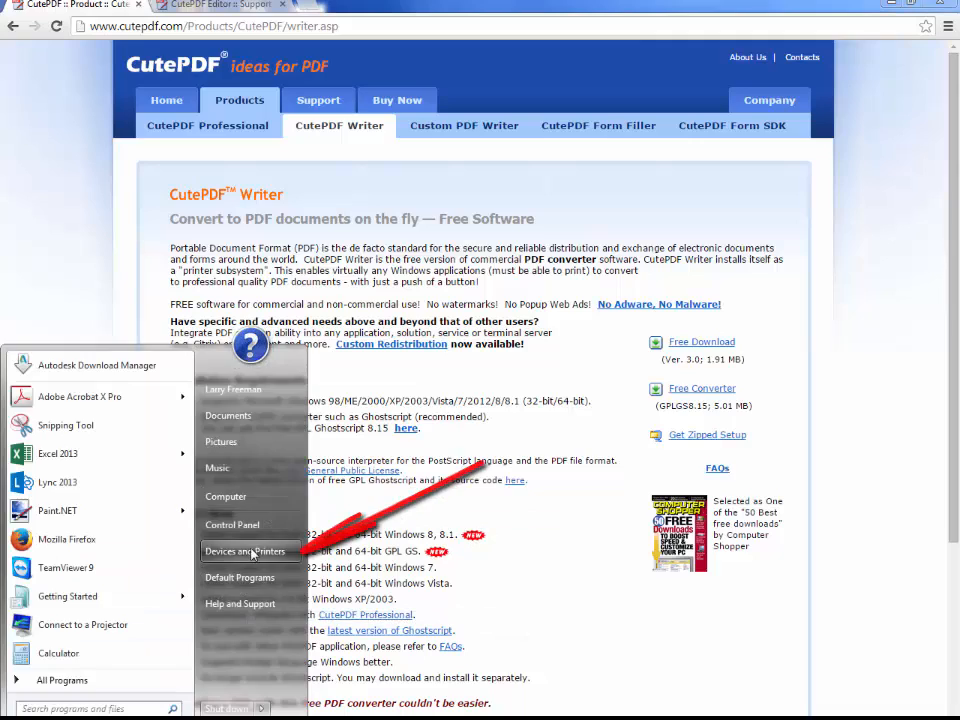
Confirm CutePDF Writer is listed in Devices and Printers and view its print queue.
click(244, 552)
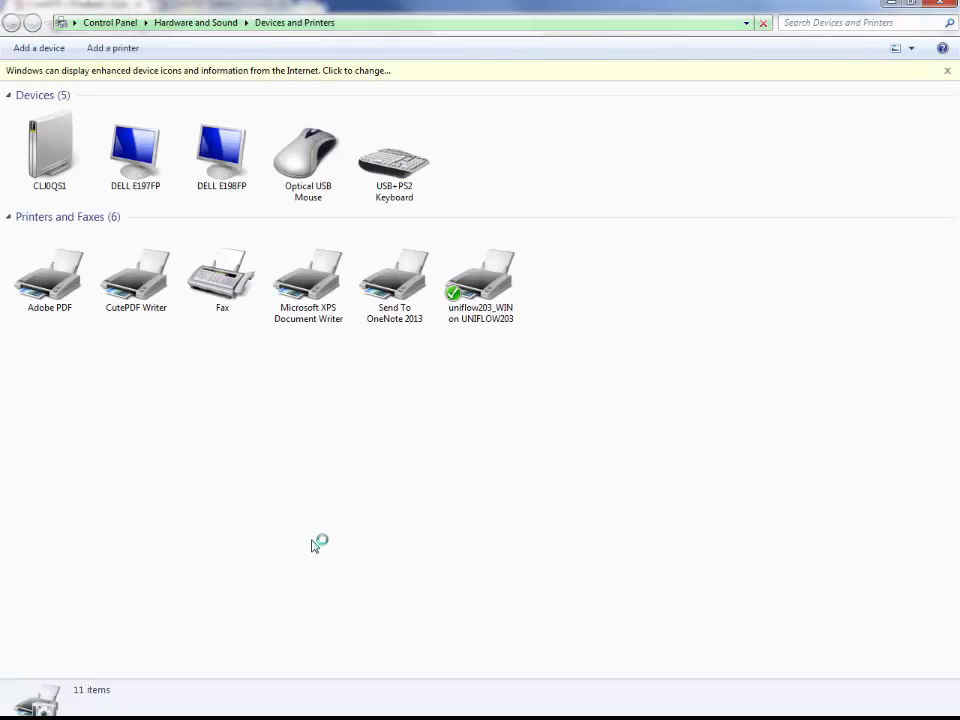
click(136, 270)
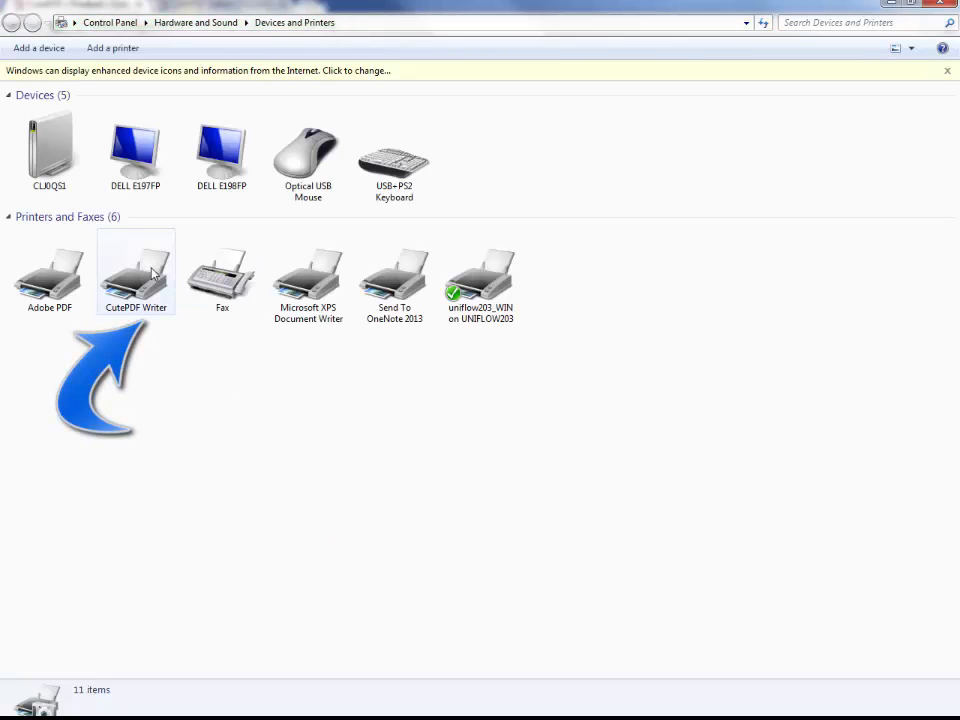
mouse_move(136, 284)
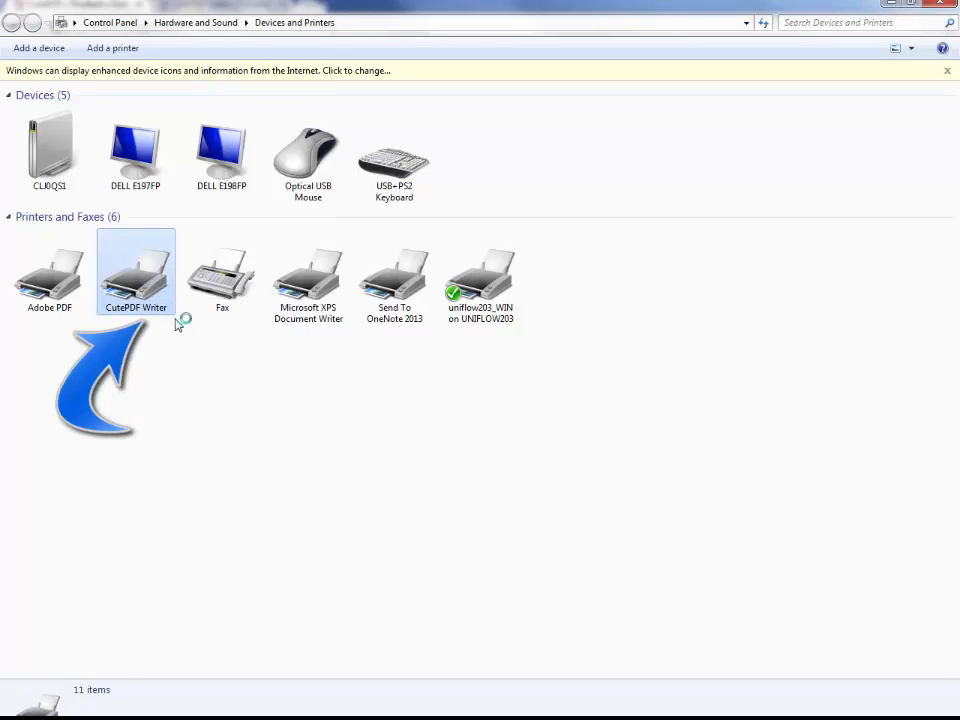
click(136, 270)
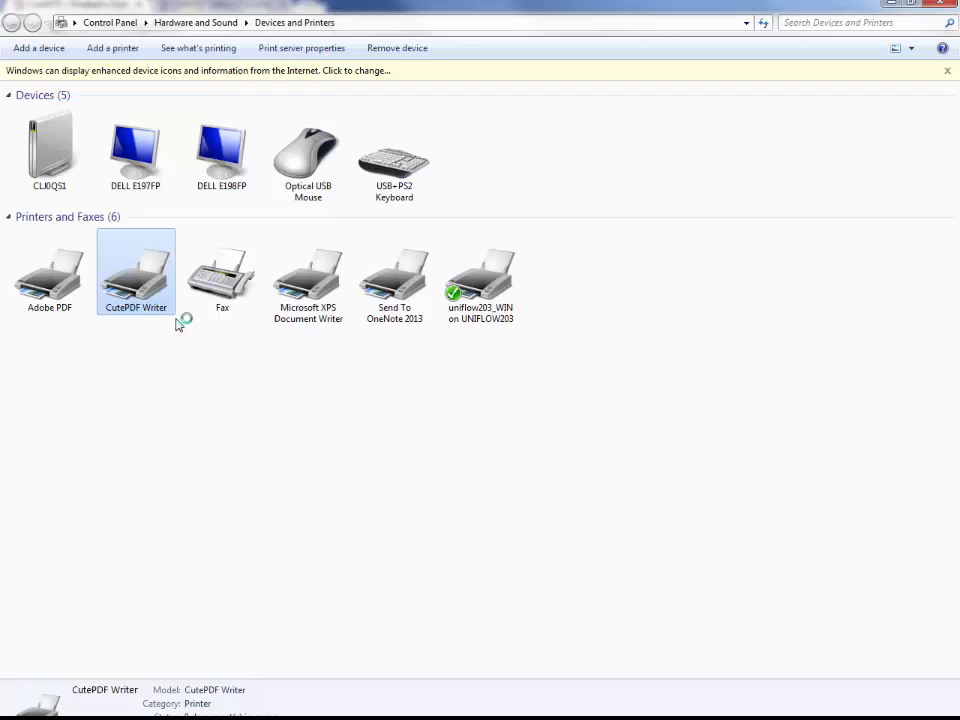
double_click(136, 270)
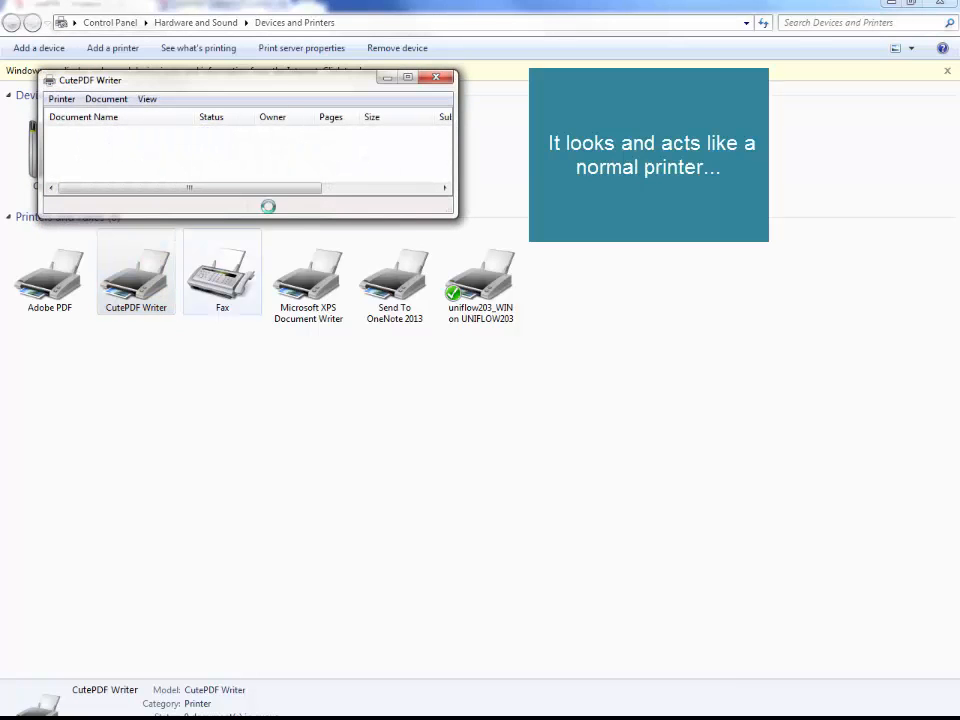
click(436, 78)
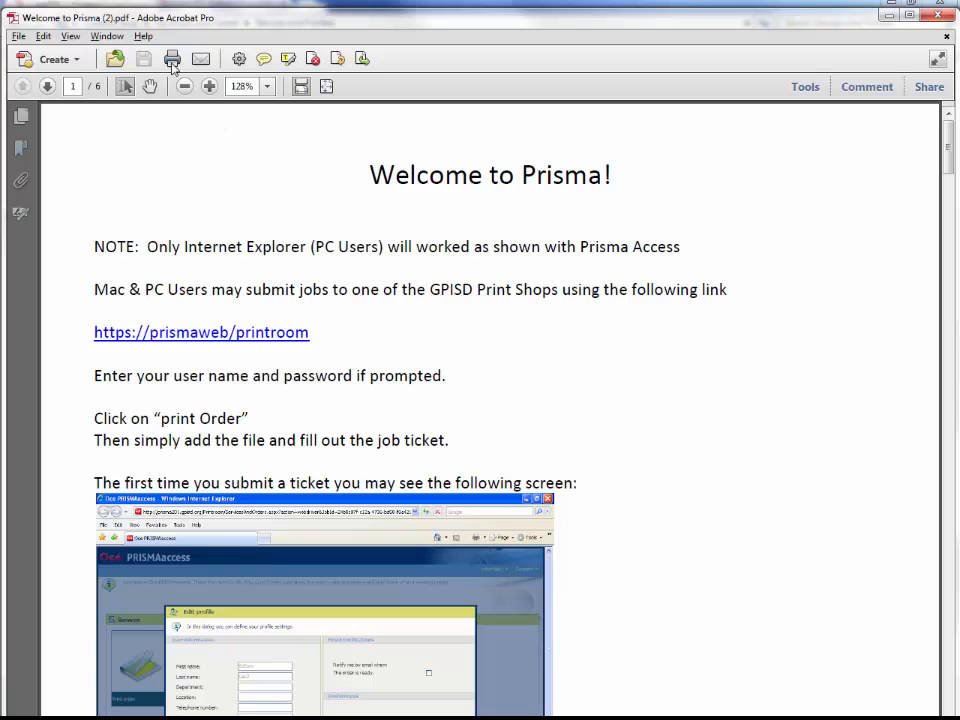
Bring up Acrobat's Print dialog for the Welcome to Prisma document.
click(172, 58)
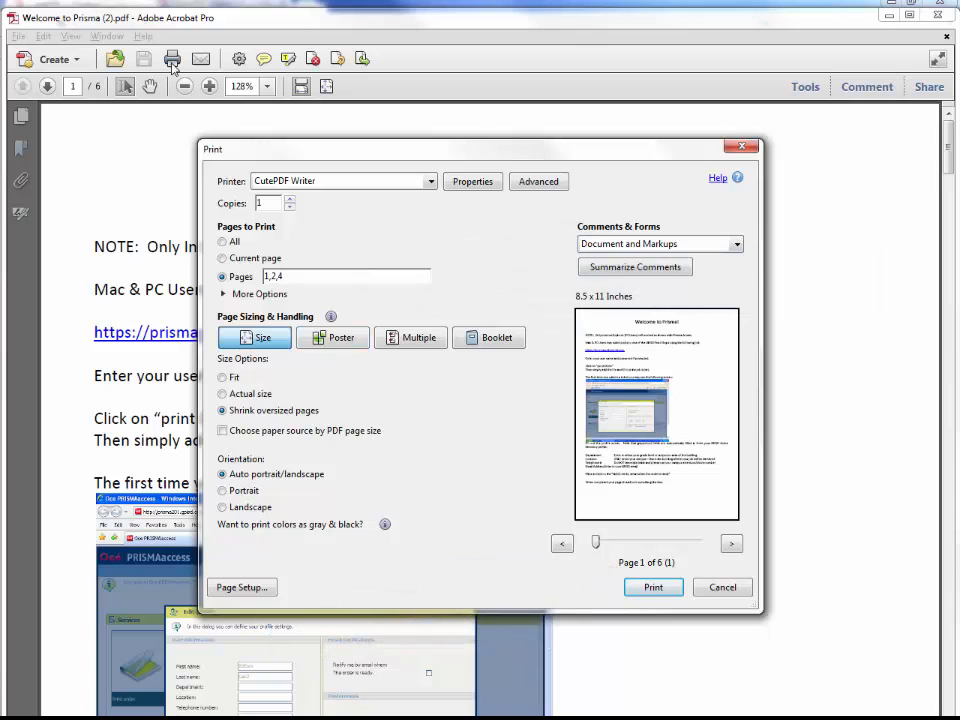
Print pages 1,2,4 to CutePDF Writer and choose Desktop as the save location.
click(652, 588)
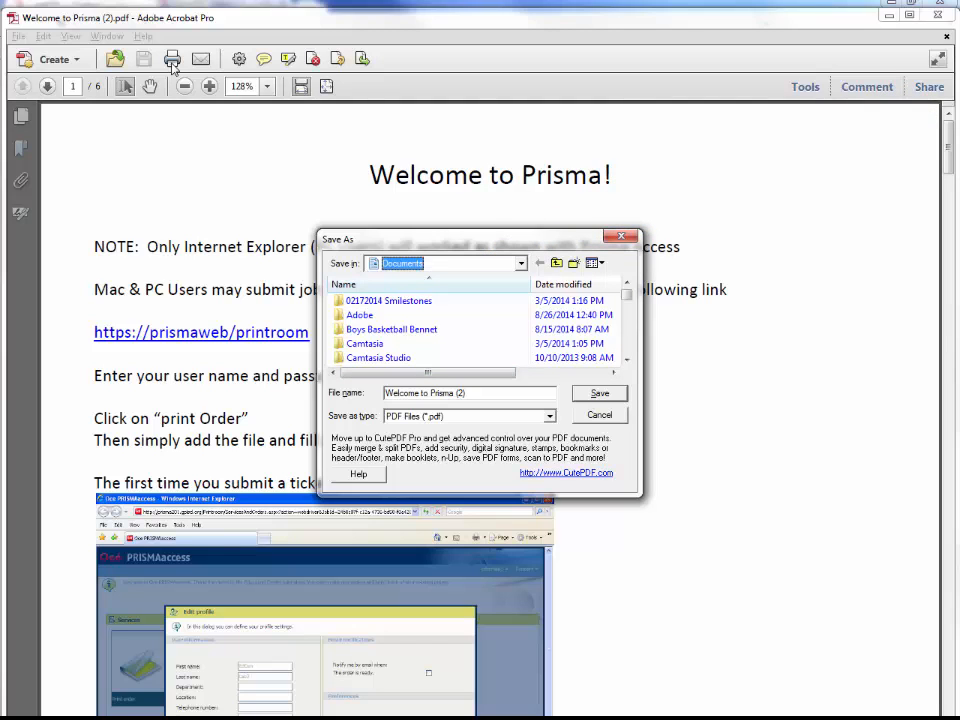
click(520, 264)
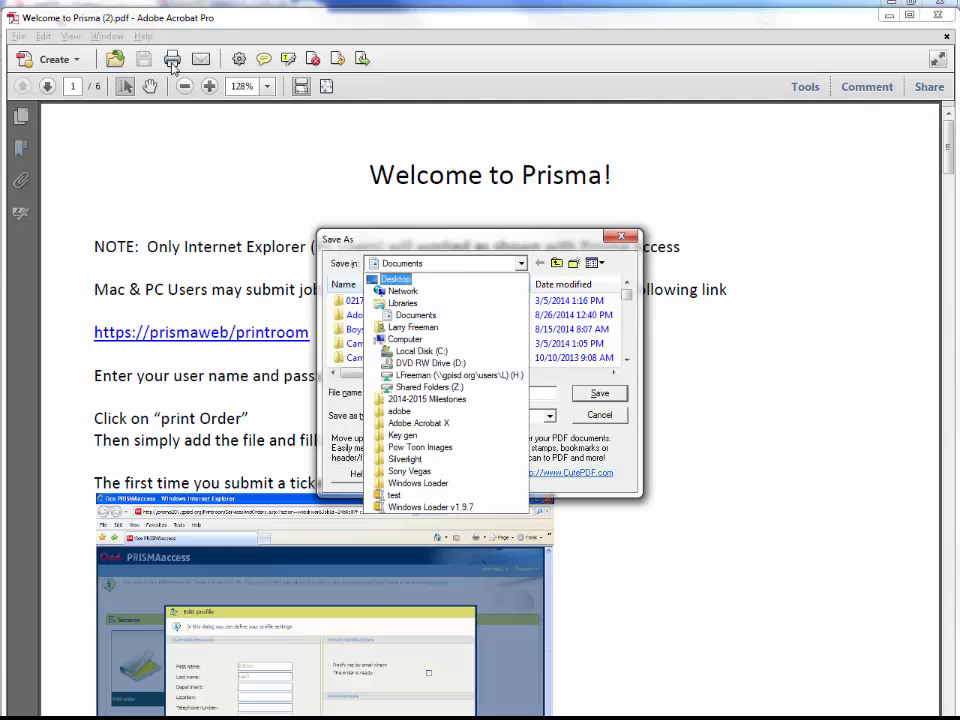
click(390, 278)
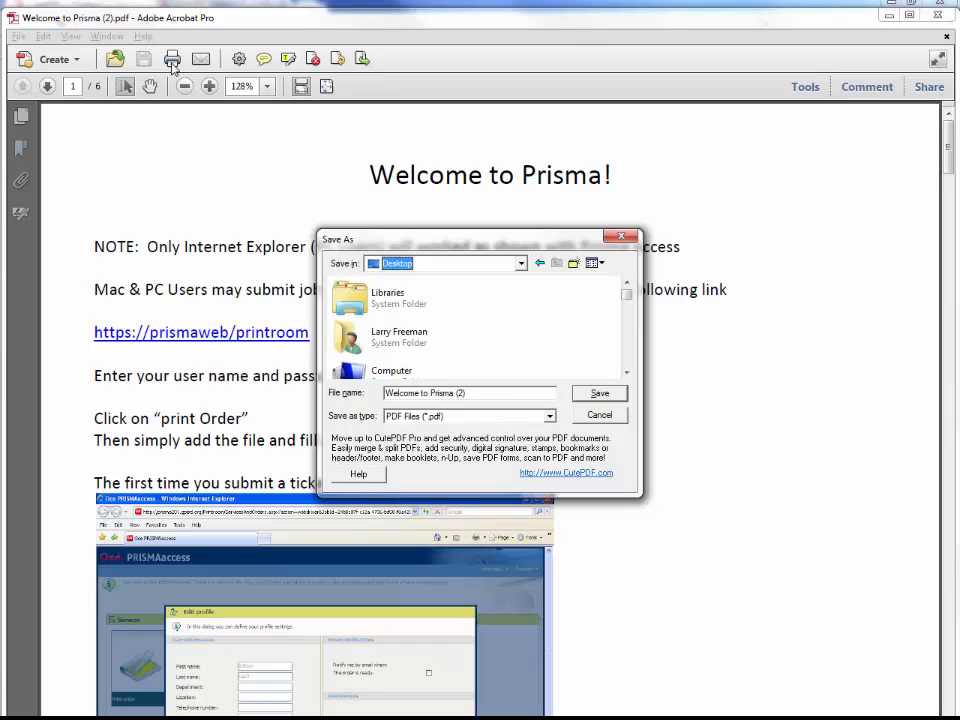